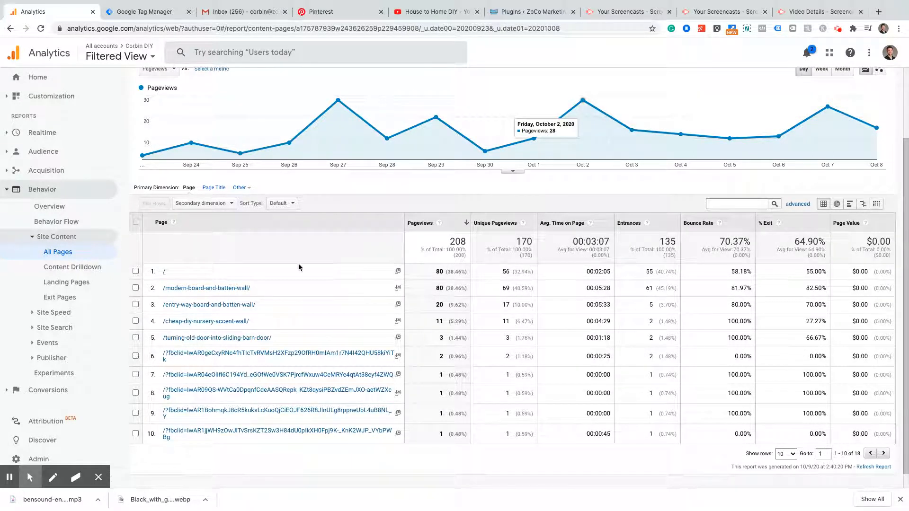
pyautogui.moveTo(58, 252)
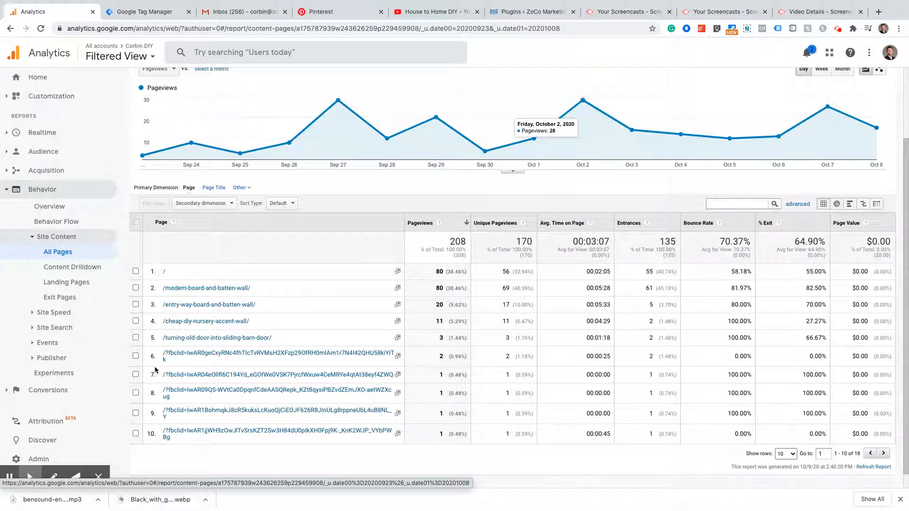
pyautogui.moveTo(159, 358)
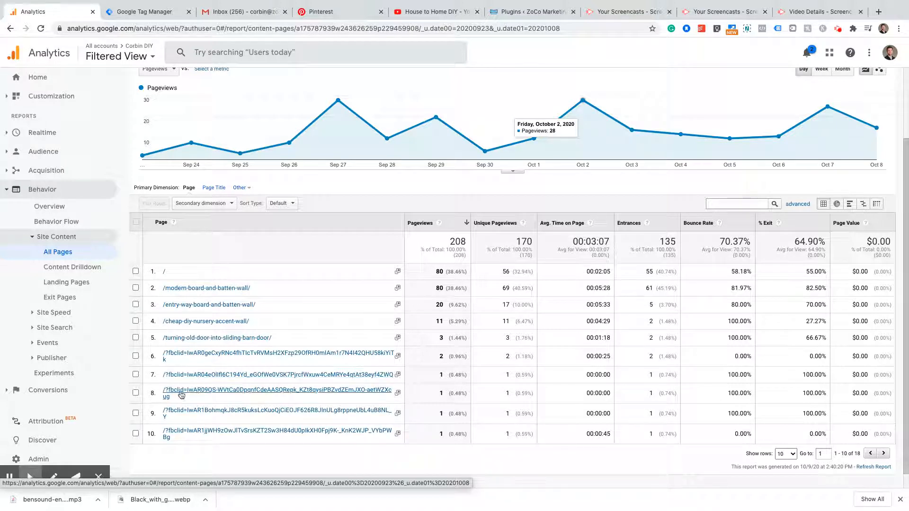
pyautogui.moveTo(409, 352)
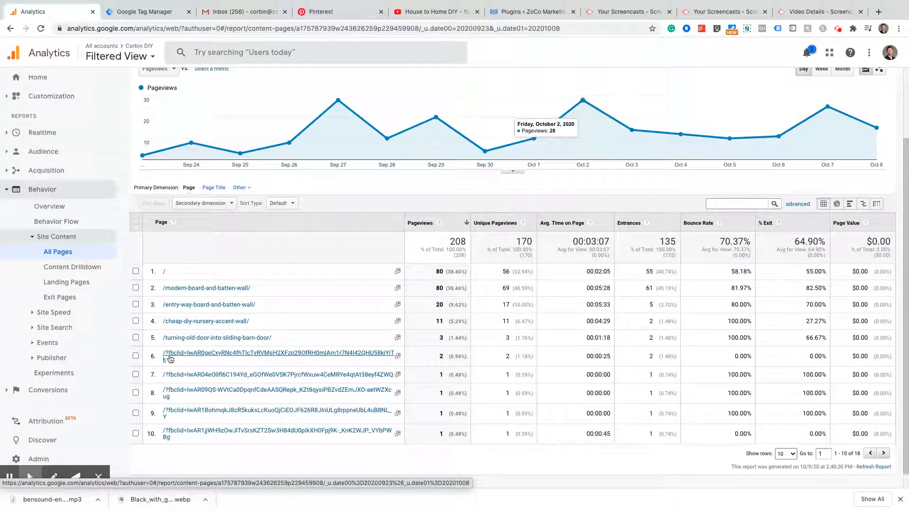
pyautogui.moveTo(180, 360)
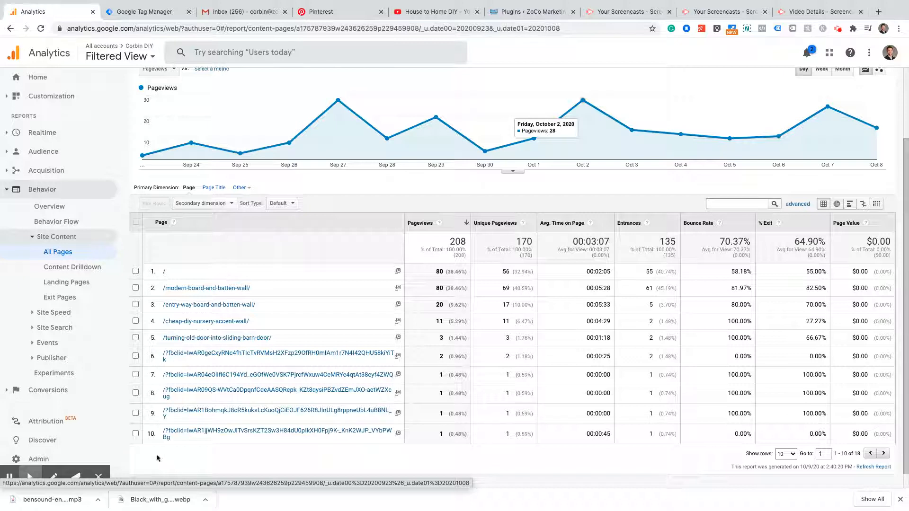
pyautogui.moveTo(484, 268)
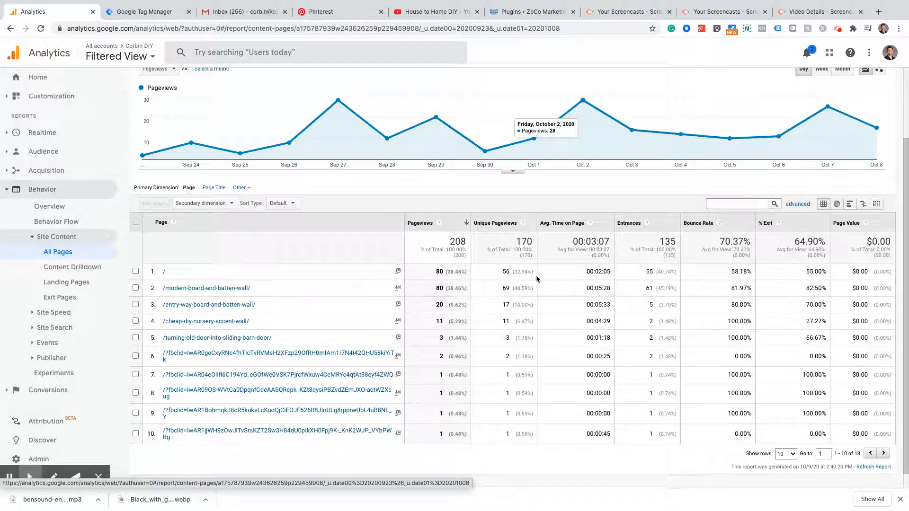
pyautogui.moveTo(252, 441)
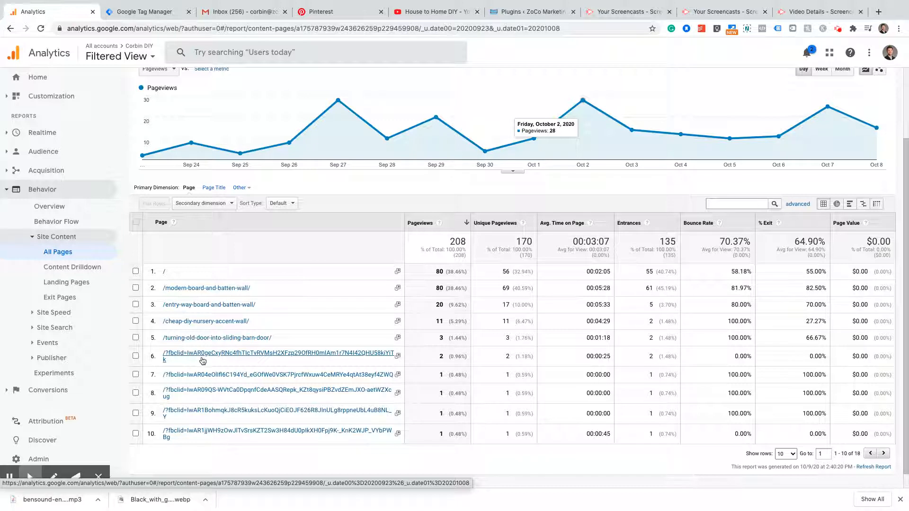
pyautogui.moveTo(342, 365)
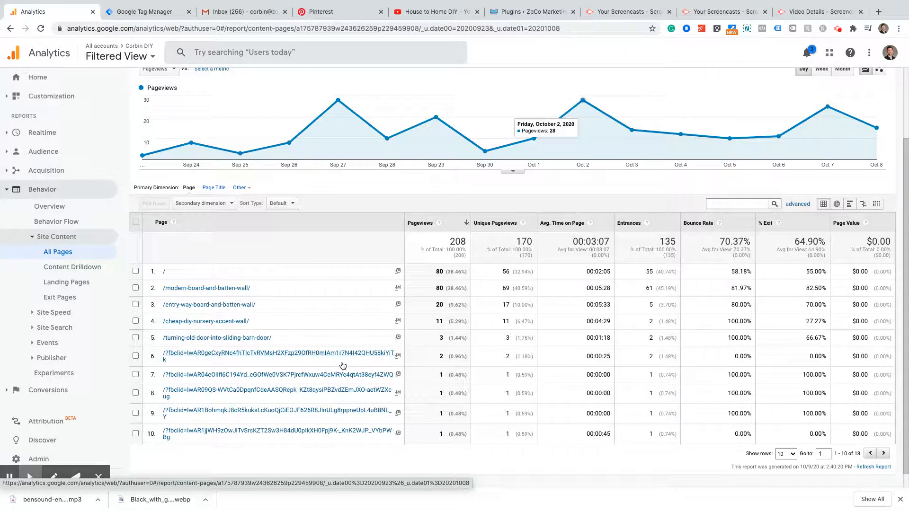
pyautogui.moveTo(331, 368)
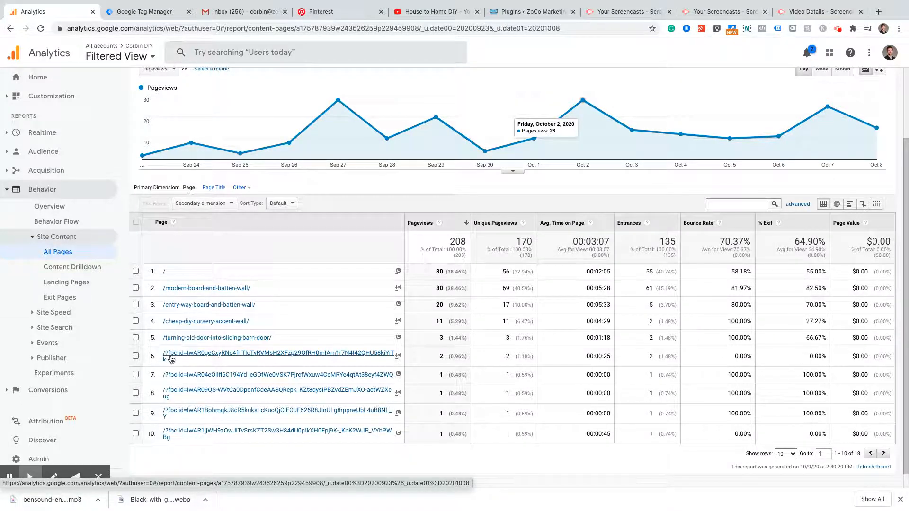
# Step: Go to Admin and show the Filtered View's View Settings with the Exclude URL Query Parameters field
pyautogui.click(38, 458)
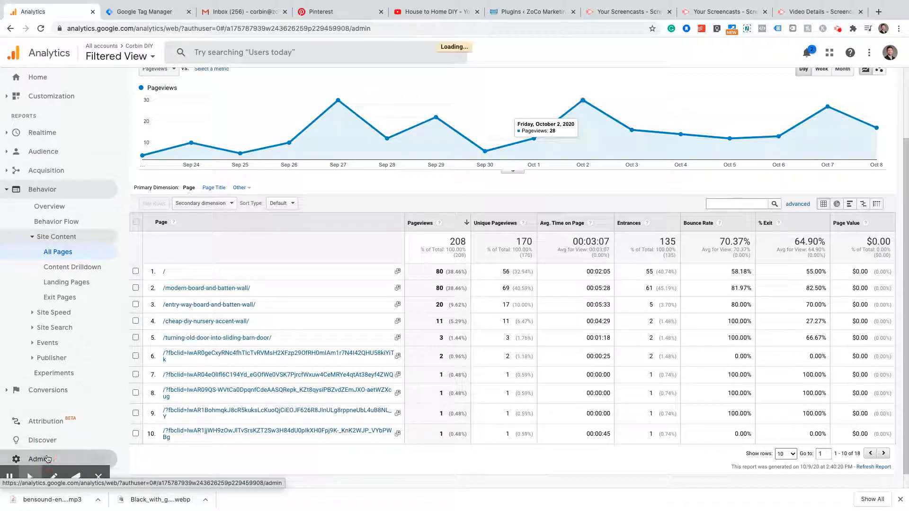
pyautogui.click(38, 459)
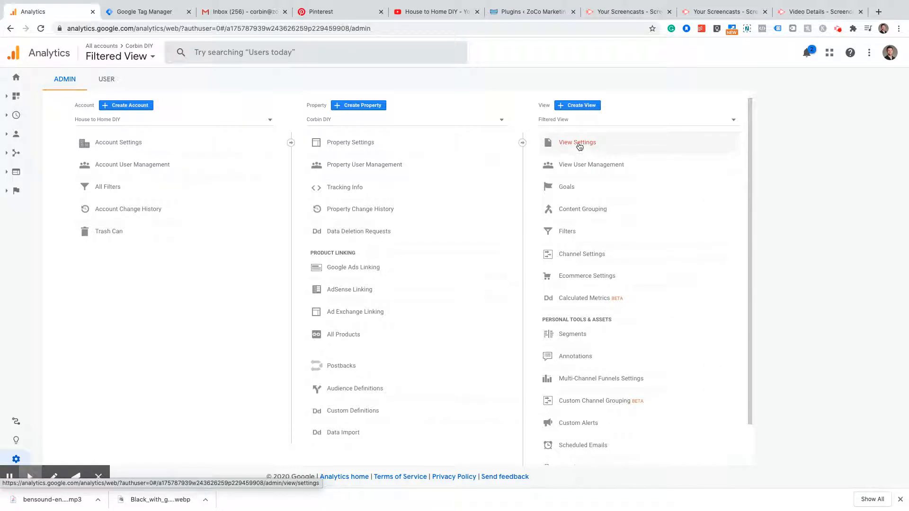
pyautogui.click(577, 142)
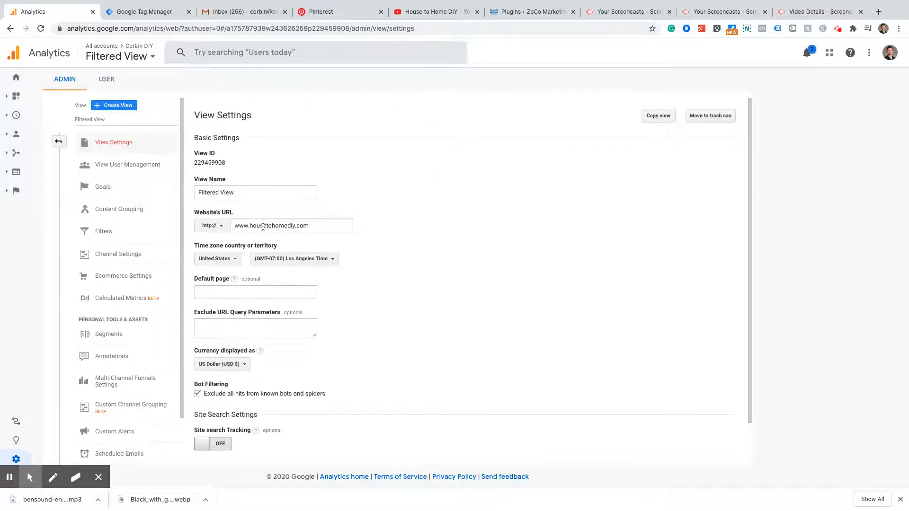
pyautogui.scroll(-3)
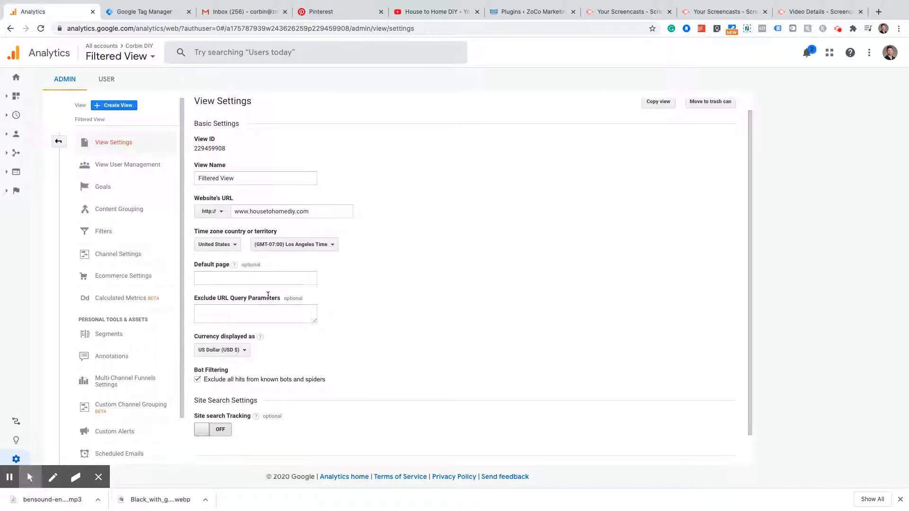
# Step: Enter 'fbclid,' in the Exclude URL Query Parameters field
pyautogui.click(255, 313)
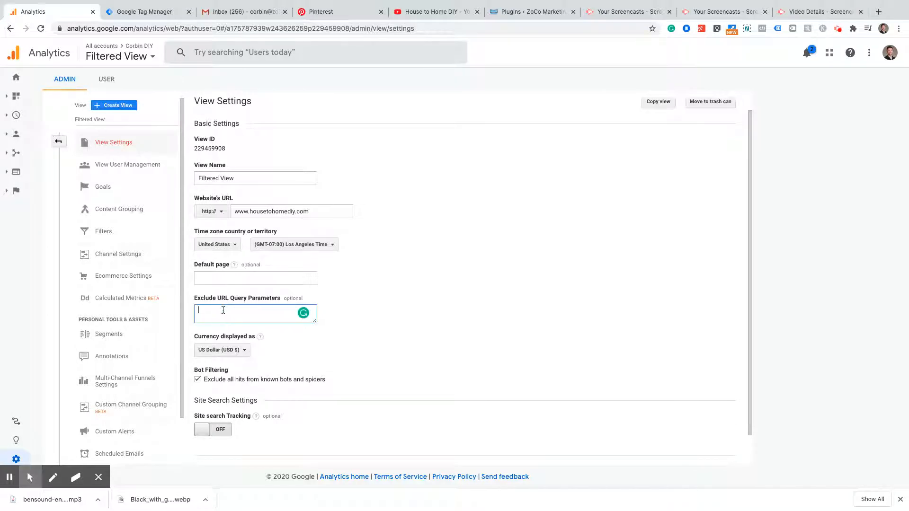
pyautogui.write('fbclid')
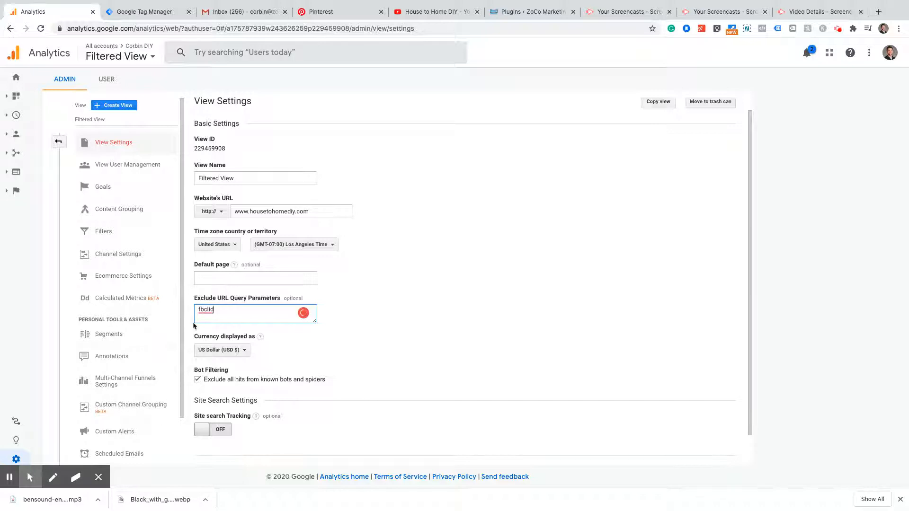
pyautogui.write(',')
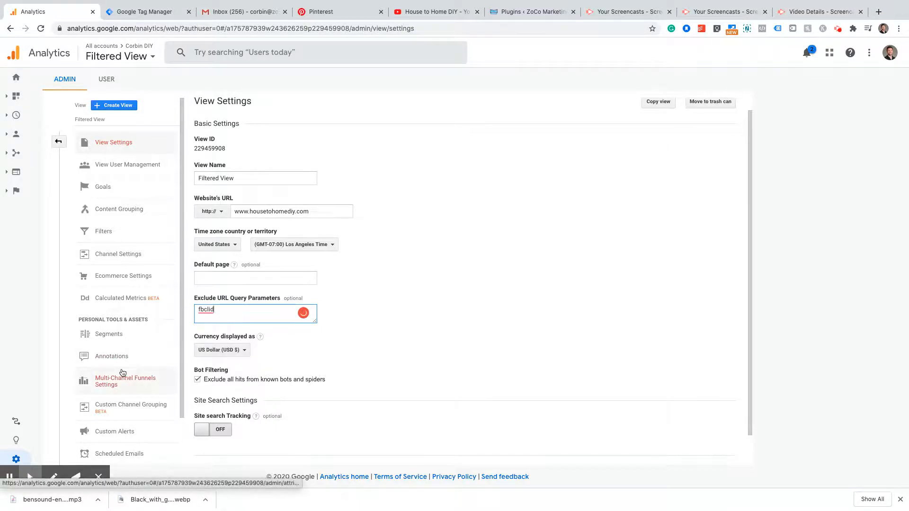
# Step: Extend the entry to 'fbclid,whatever,' and select the word fbclid
pyautogui.write('.')
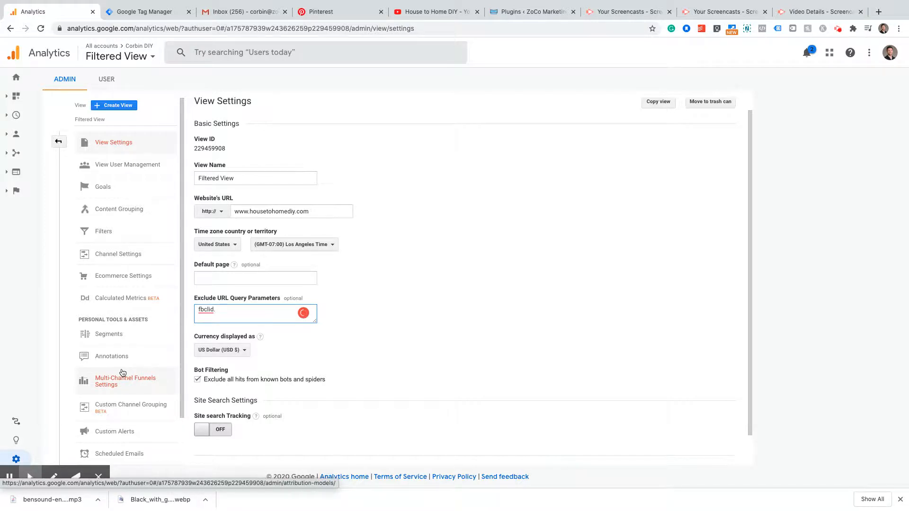
pyautogui.write('whatever,')
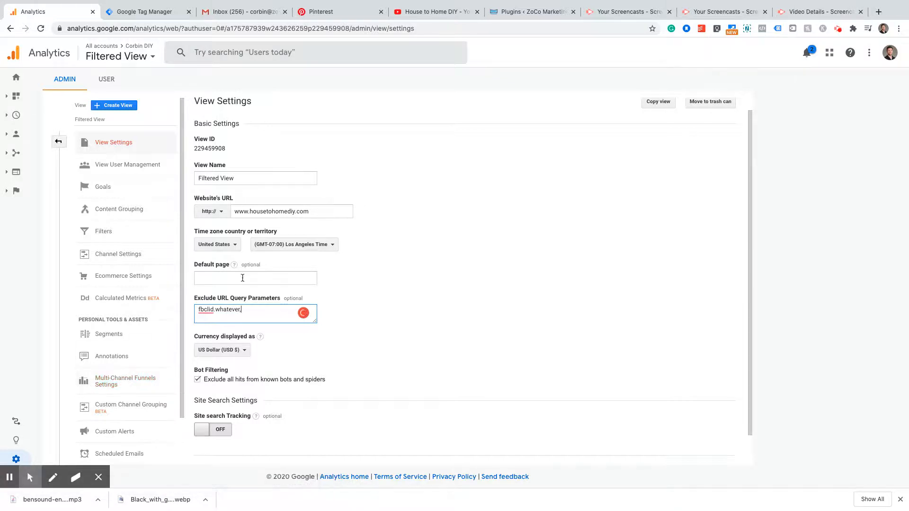
pyautogui.click(207, 308)
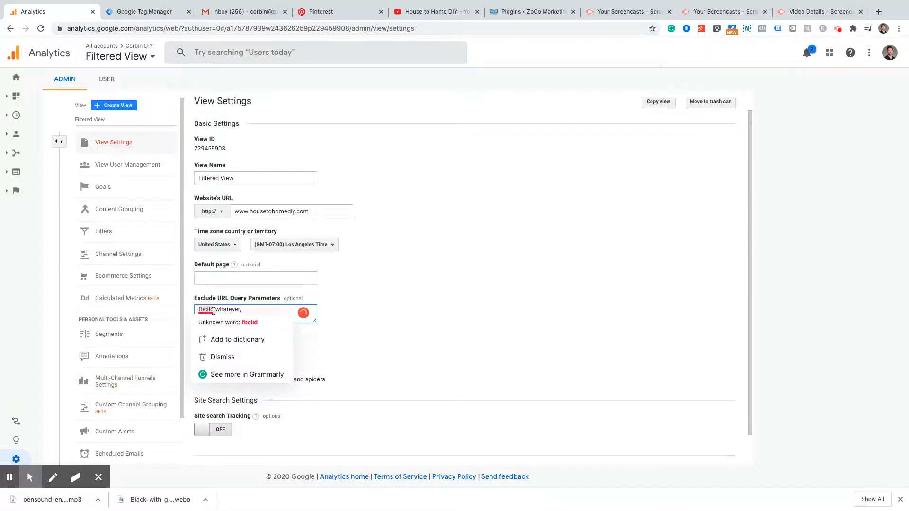